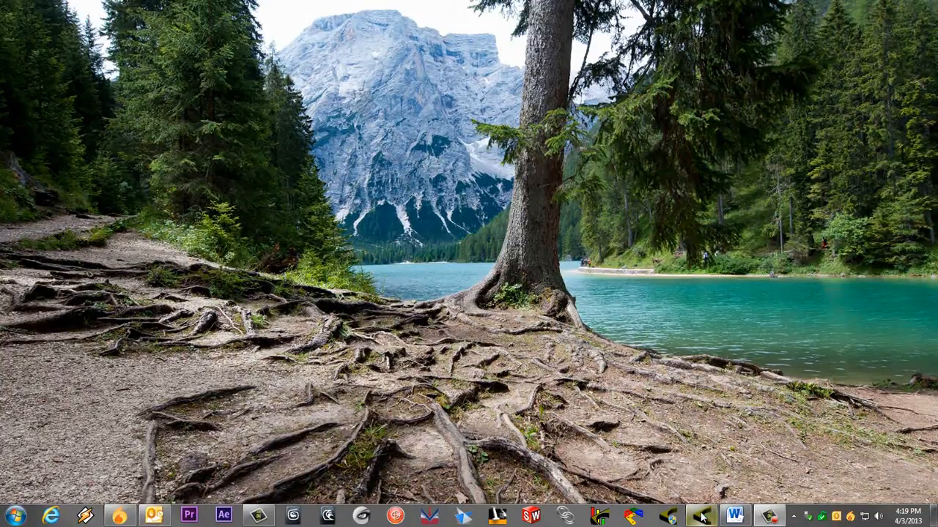
Launch SigmaNEST and fill the login with user admin, JobShop configuration and the password
left_click(700, 516)
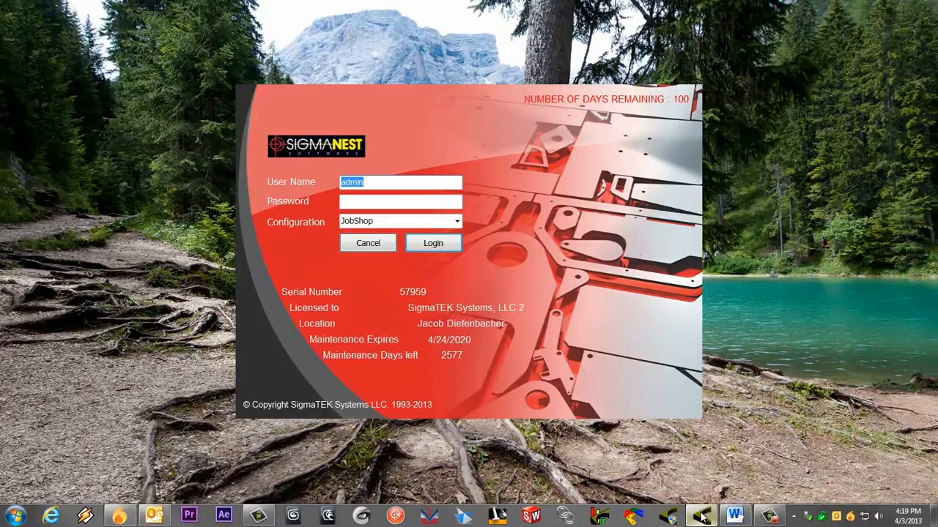
mouse_move(466, 240)
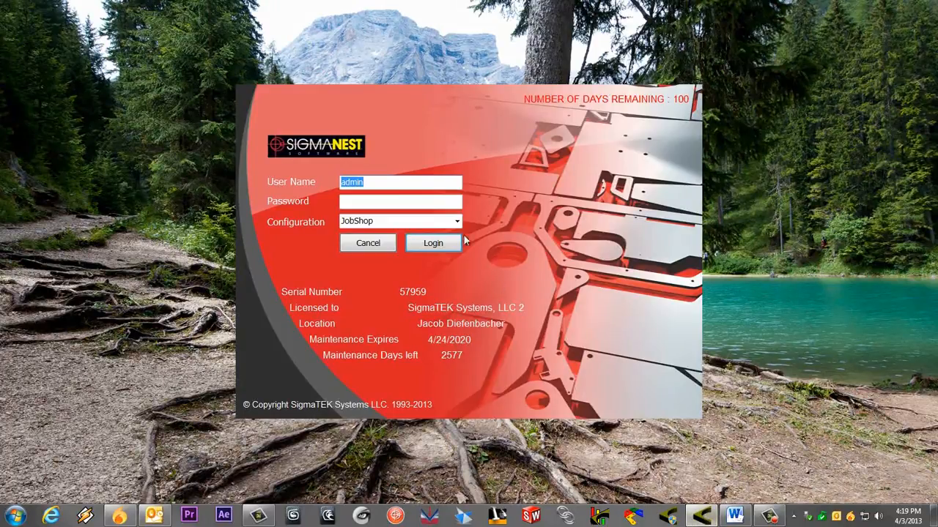
left_click(457, 222)
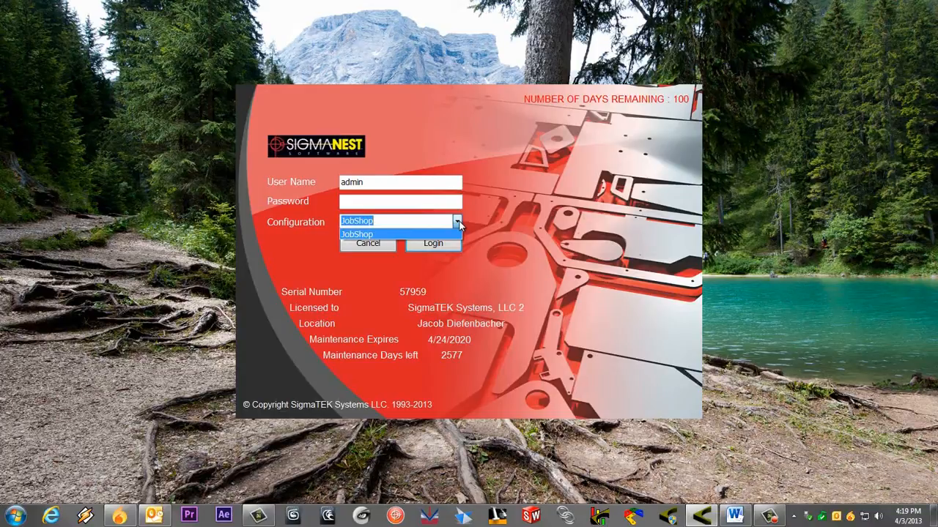
left_click(357, 235)
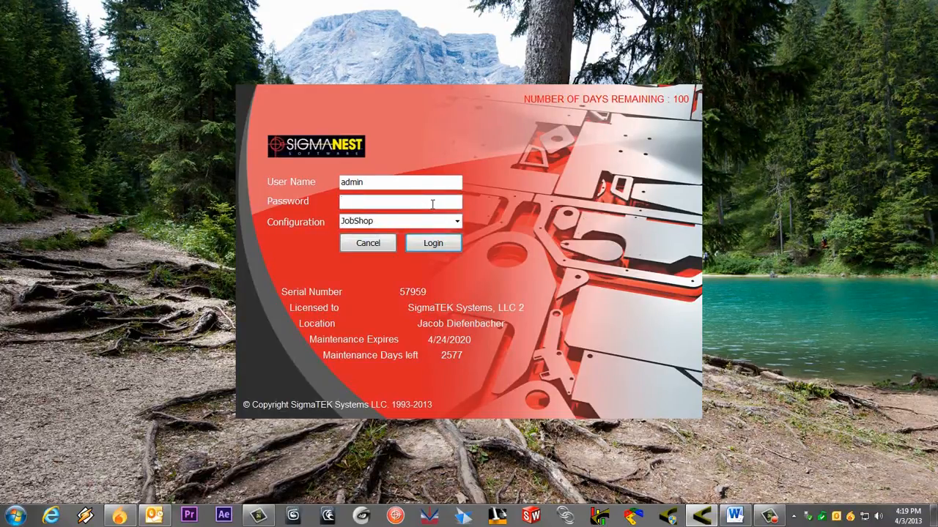
type("password")
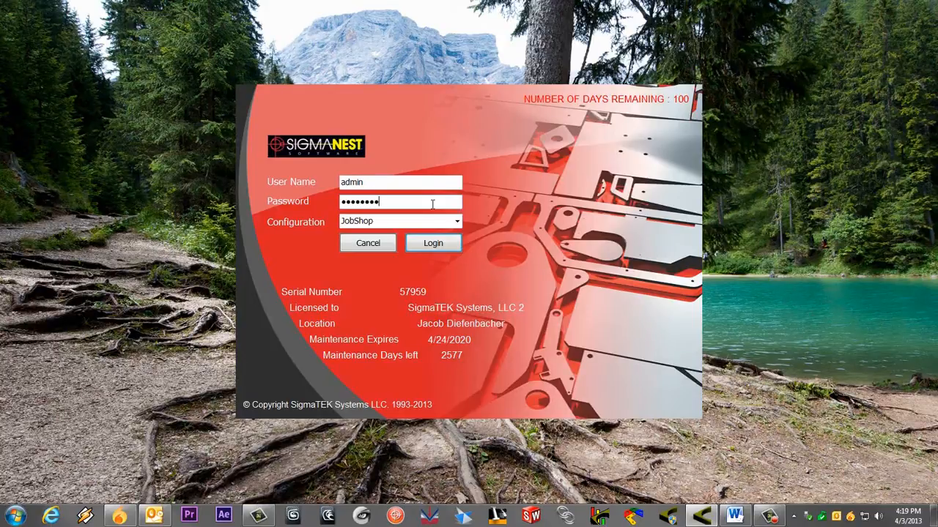
Sign in as admin and bring up the User Setup list via User Management
left_click(433, 243)
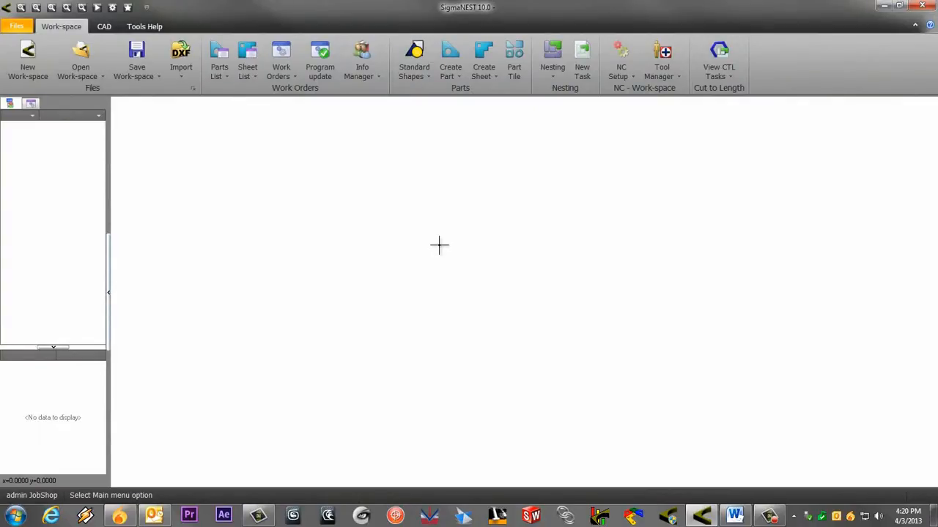
left_click(143, 26)
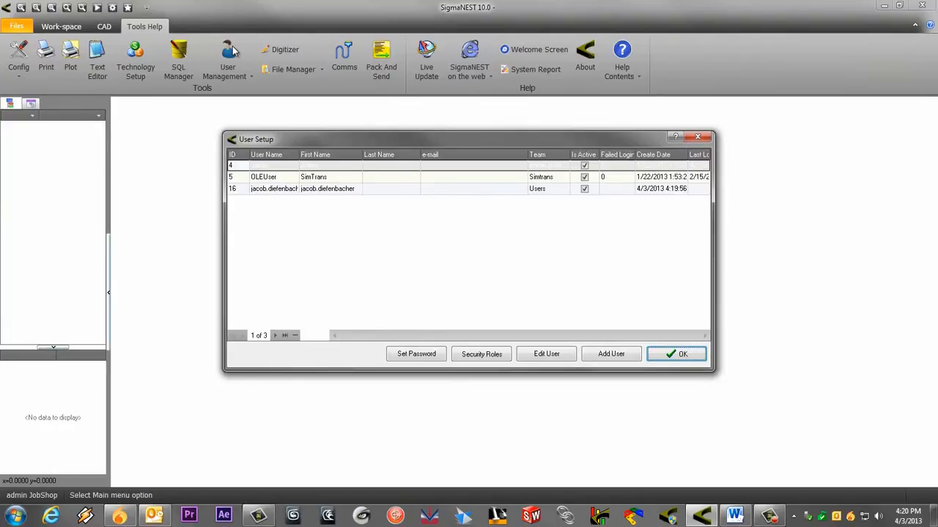
left_click(611, 353)
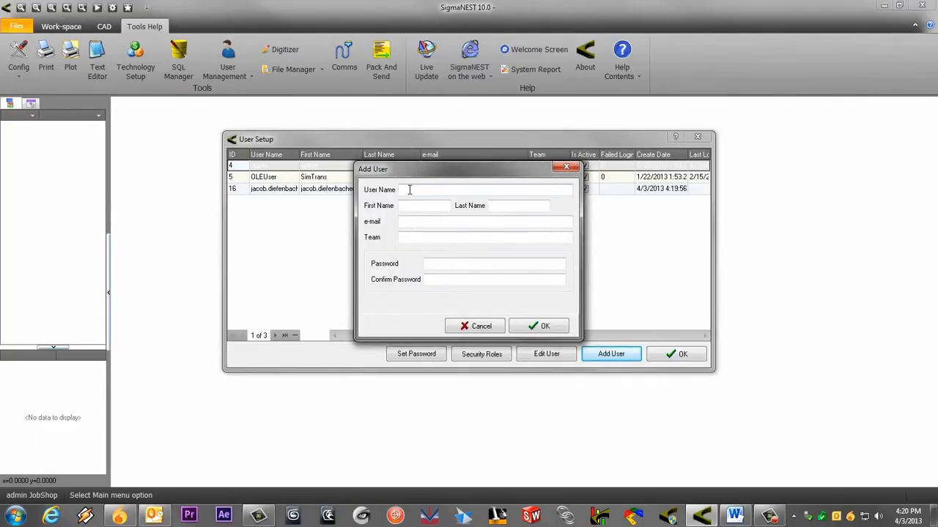
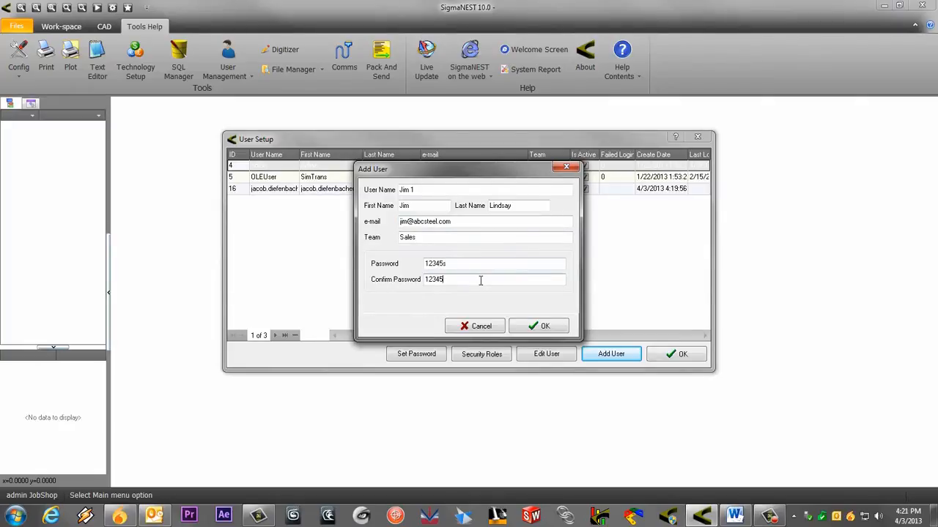
left_click(539, 325)
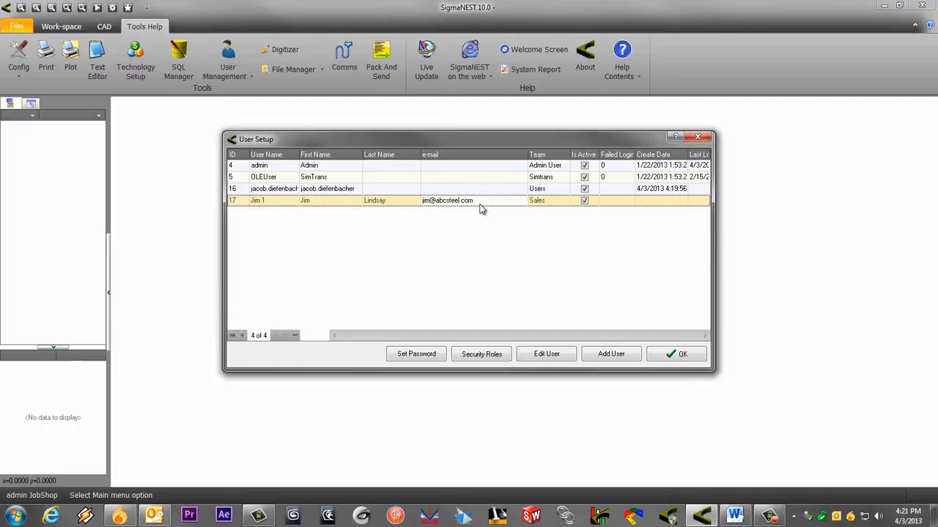
Assign Jim 1 the View Only security role and confirm
left_click(480, 353)
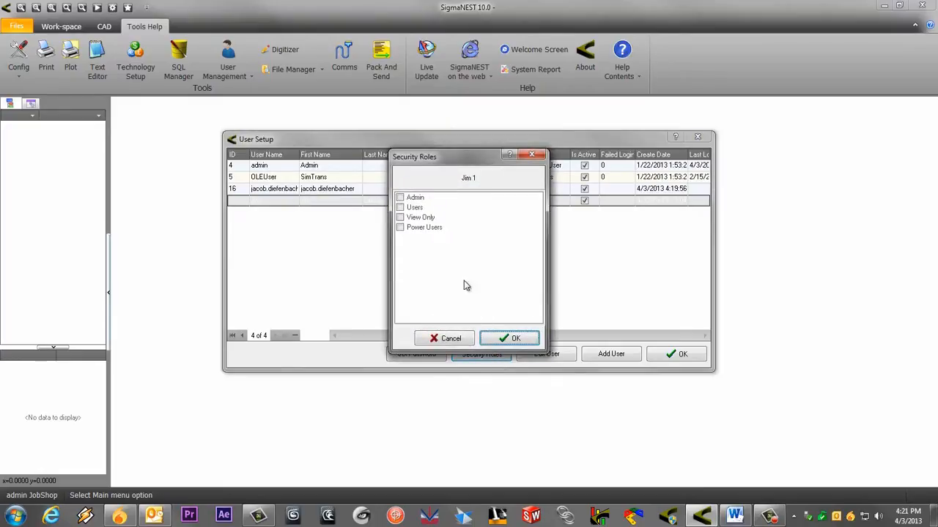
left_click(400, 216)
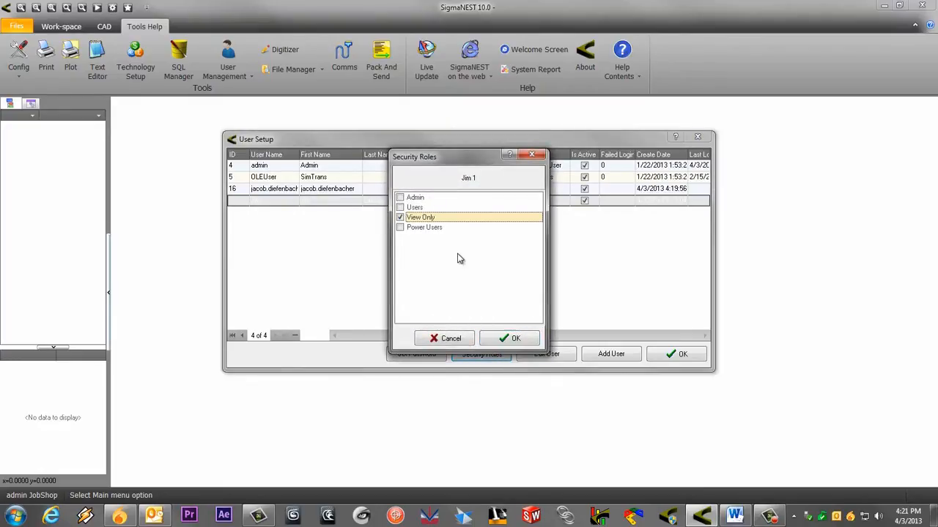
left_click(510, 337)
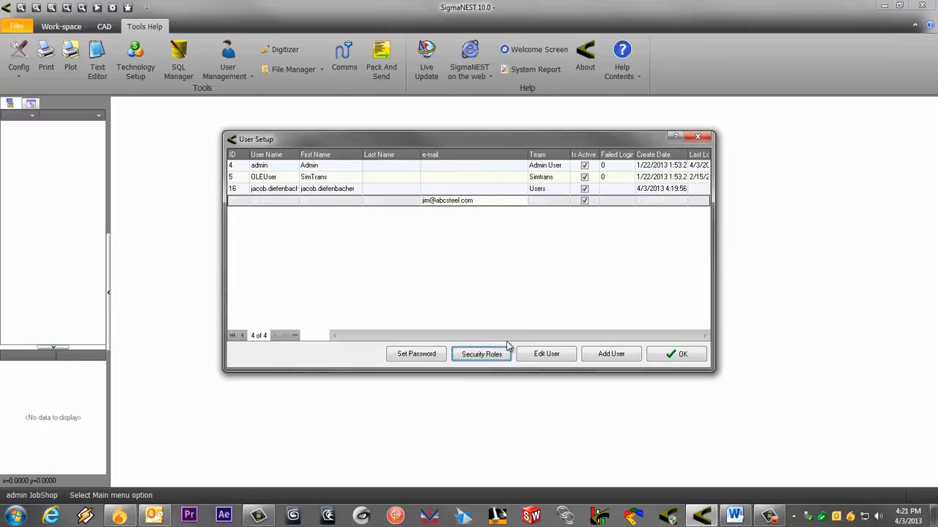
mouse_move(637, 361)
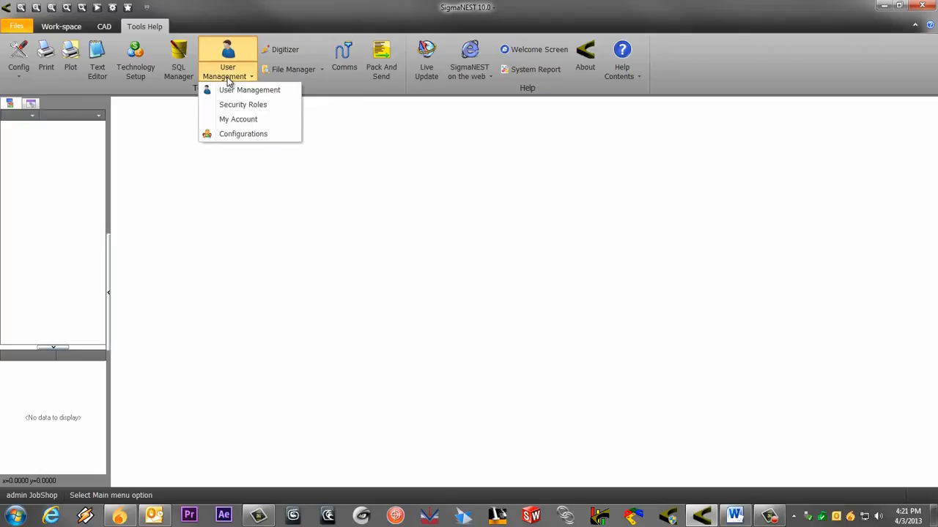
mouse_move(243, 107)
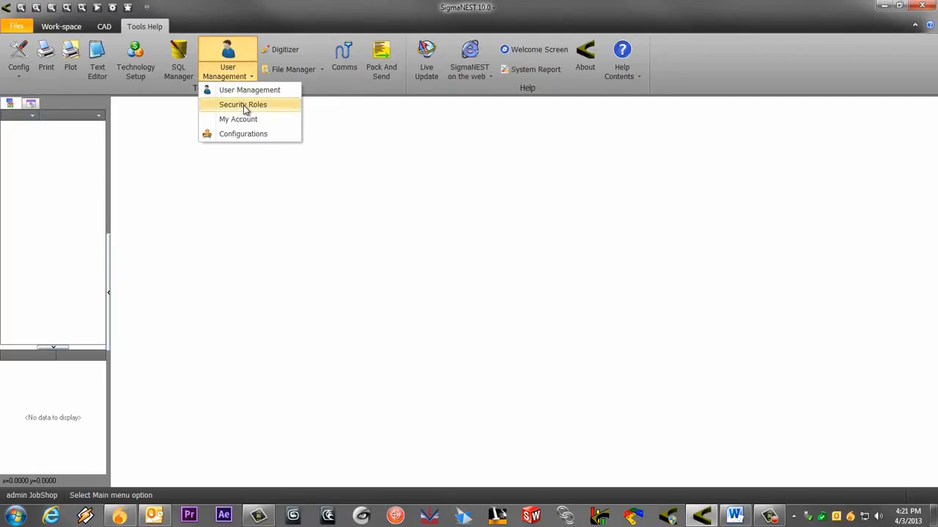
Set View Only feature rights to Deny everywhere except Edit Work Orders allowed, and accept
left_click(243, 104)
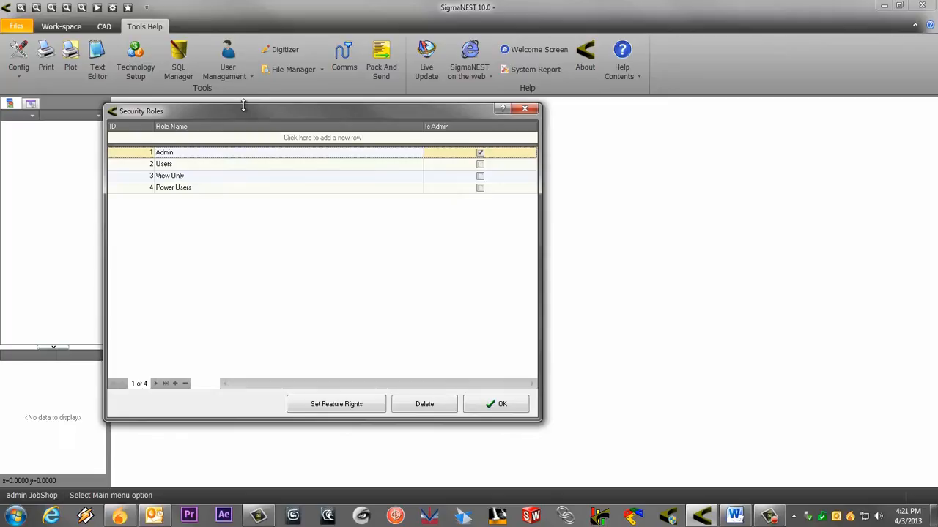
mouse_move(258, 183)
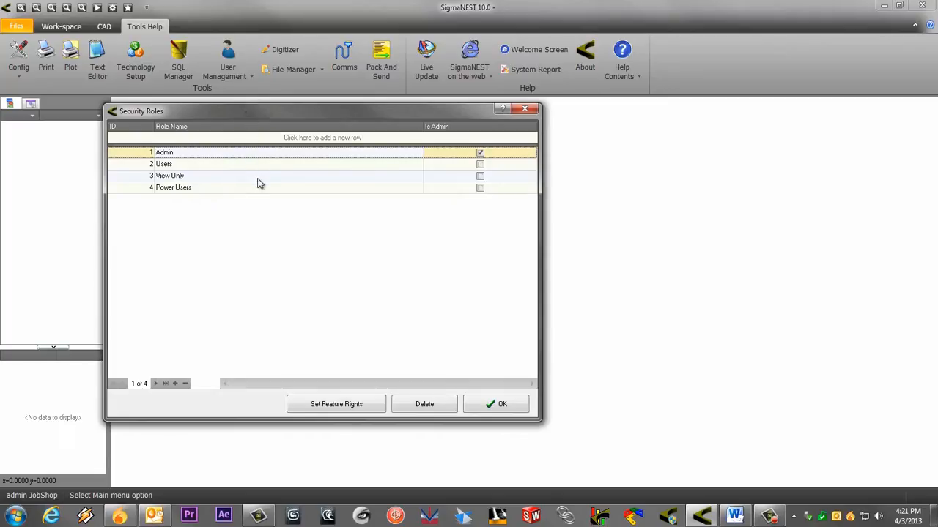
left_click(258, 176)
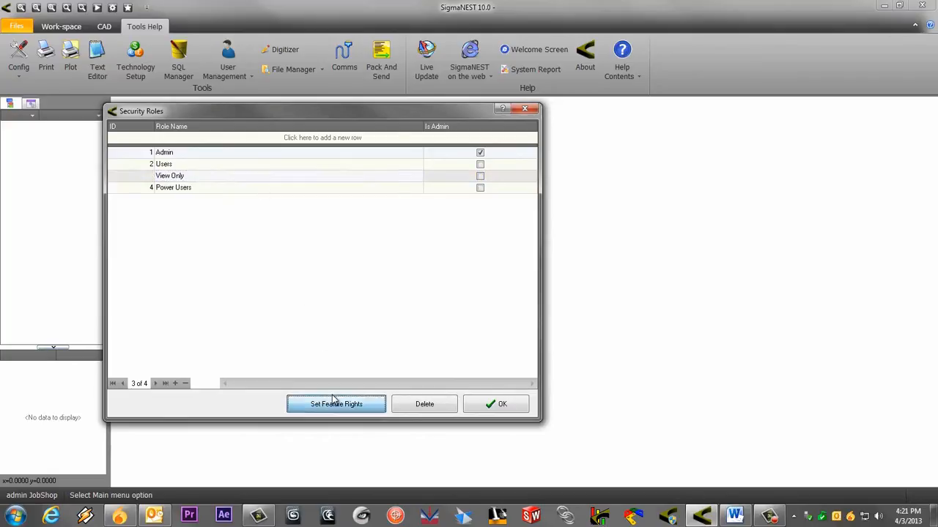
left_click(336, 404)
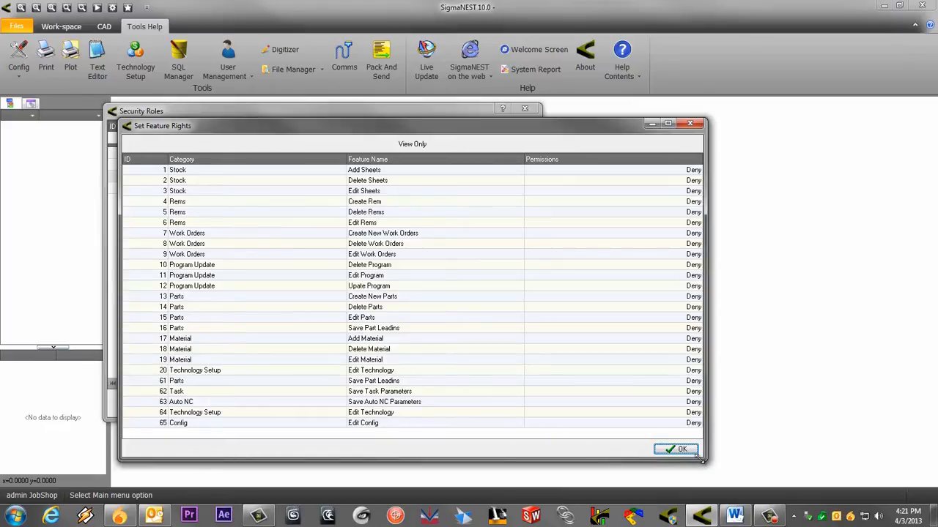
mouse_move(673, 342)
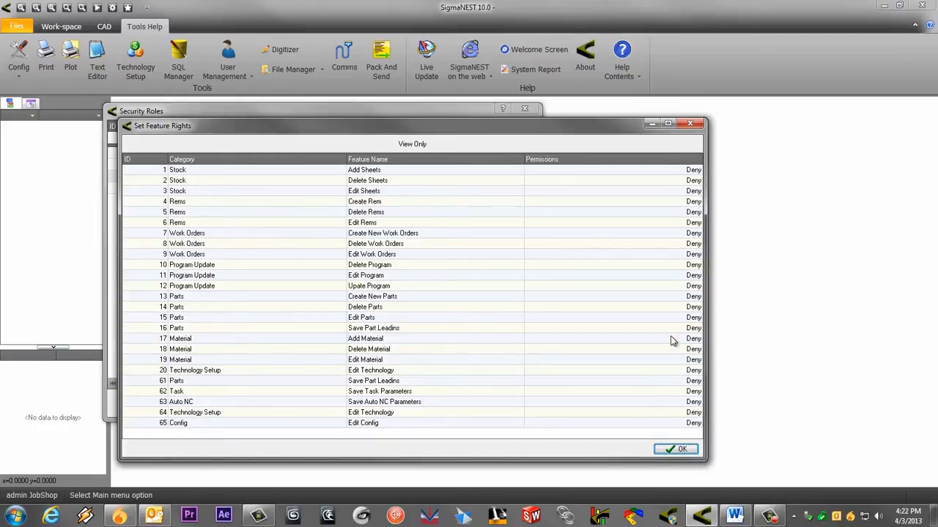
left_click(693, 255)
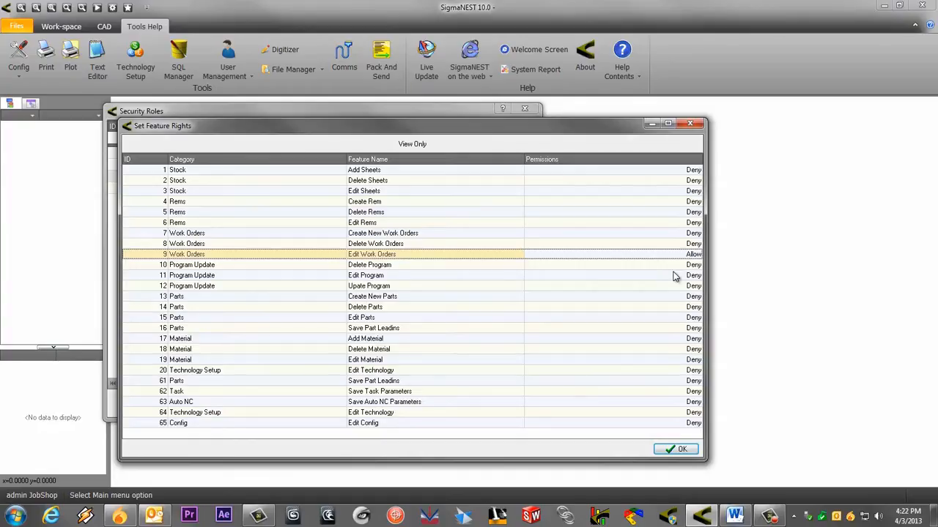
left_click(675, 448)
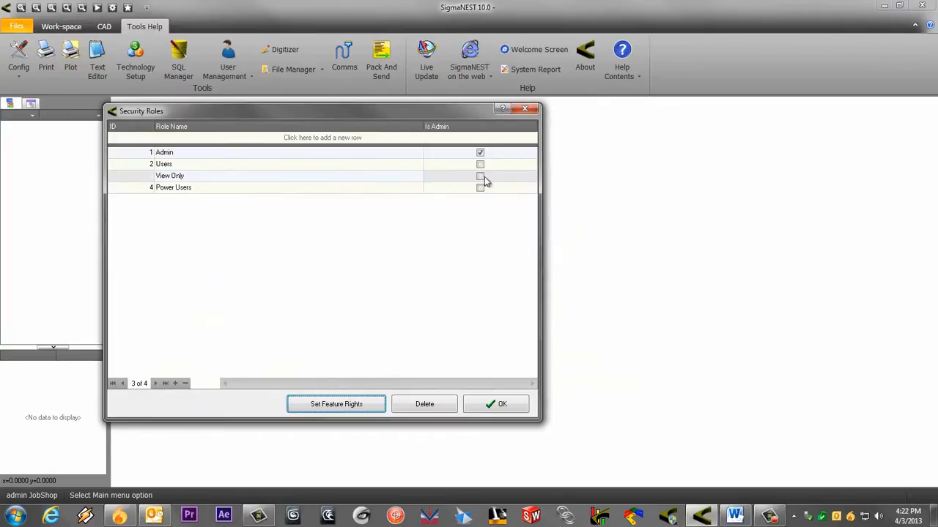
Leave View Only a non-admin role and save the security roles
left_click(480, 176)
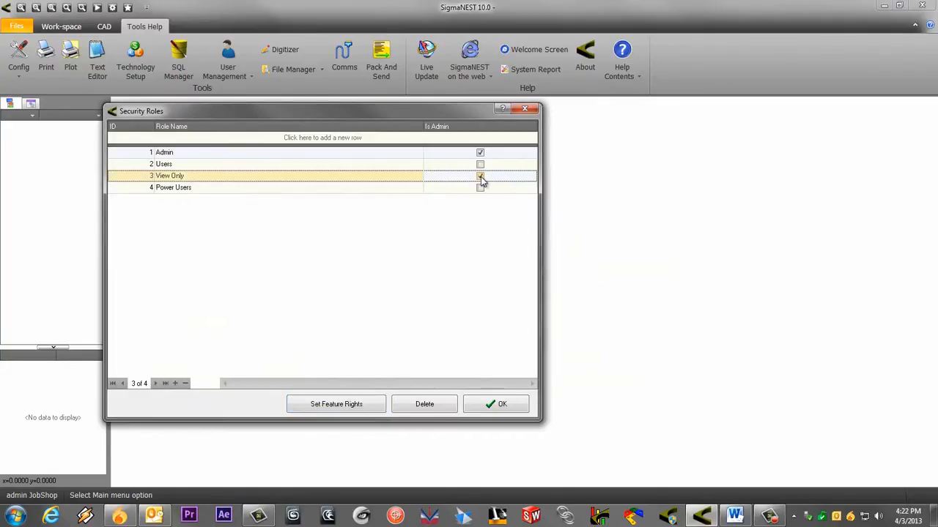
left_click(481, 176)
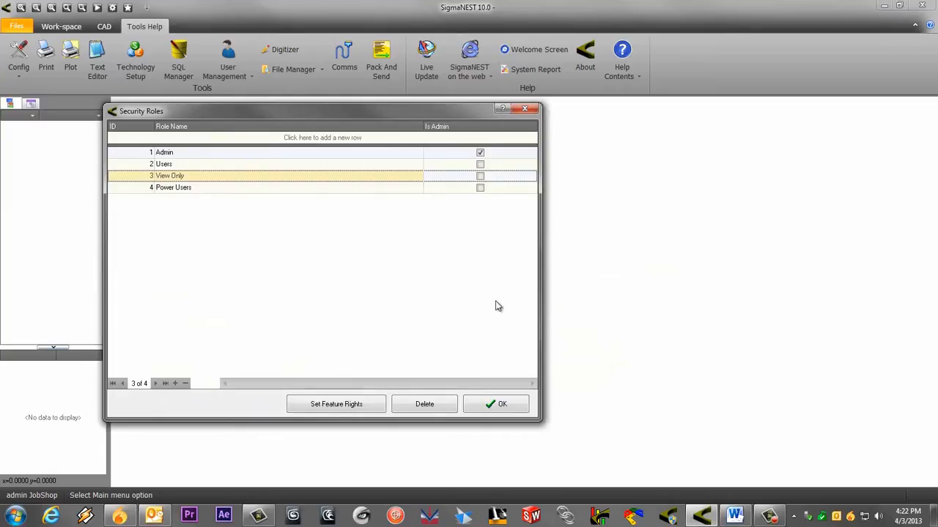
left_click(495, 405)
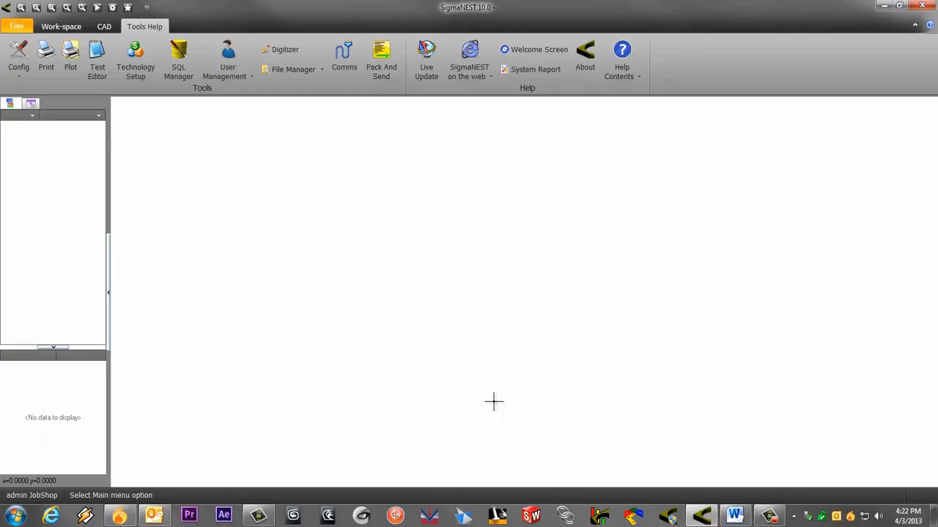
mouse_move(240, 61)
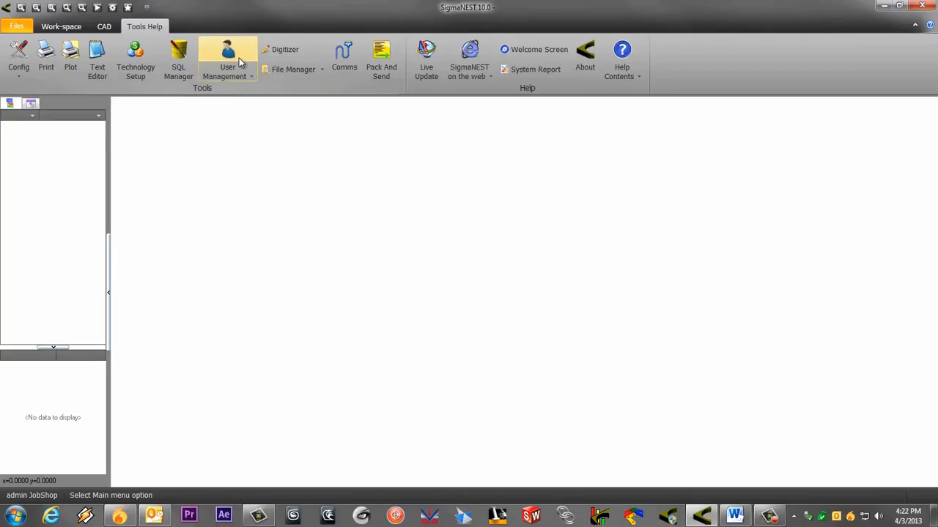
Rename the admin account's user name to CEOabcsteel and confirm
left_click(228, 59)
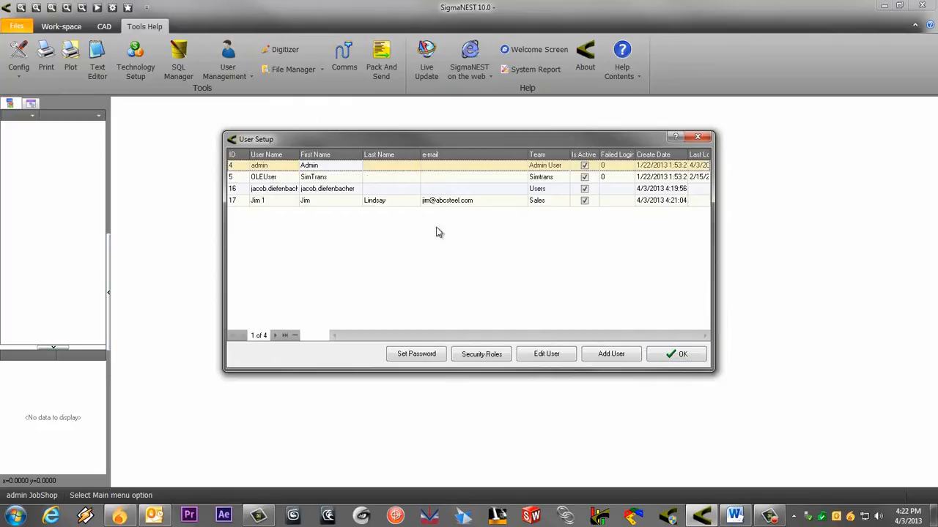
left_click(545, 353)
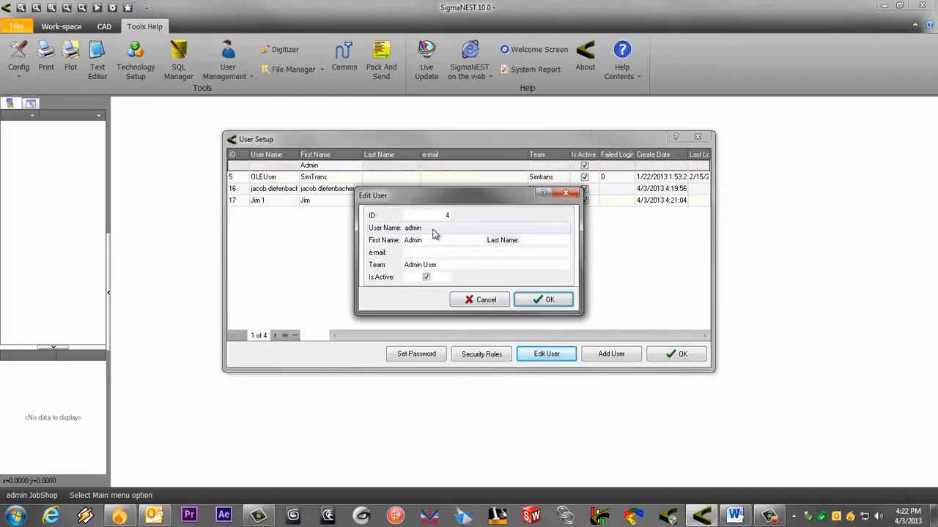
type("CEOabcsteel")
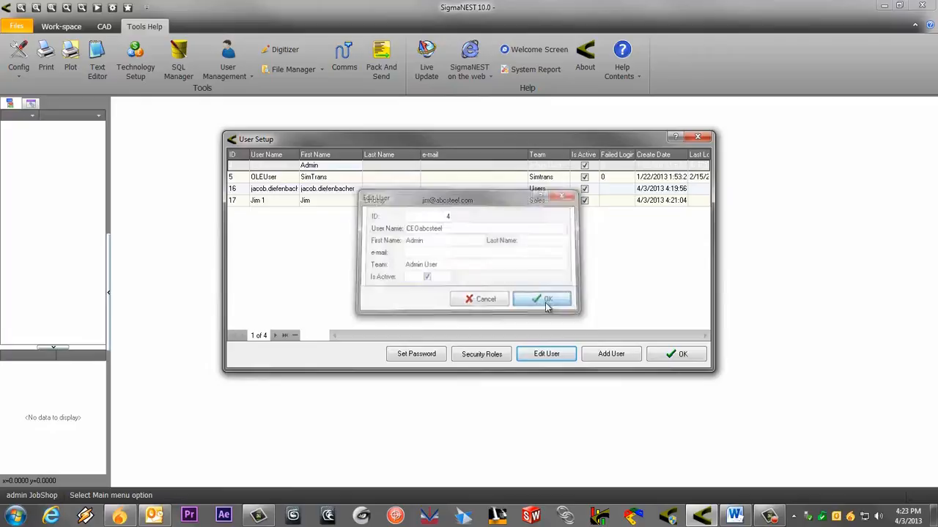
left_click(542, 299)
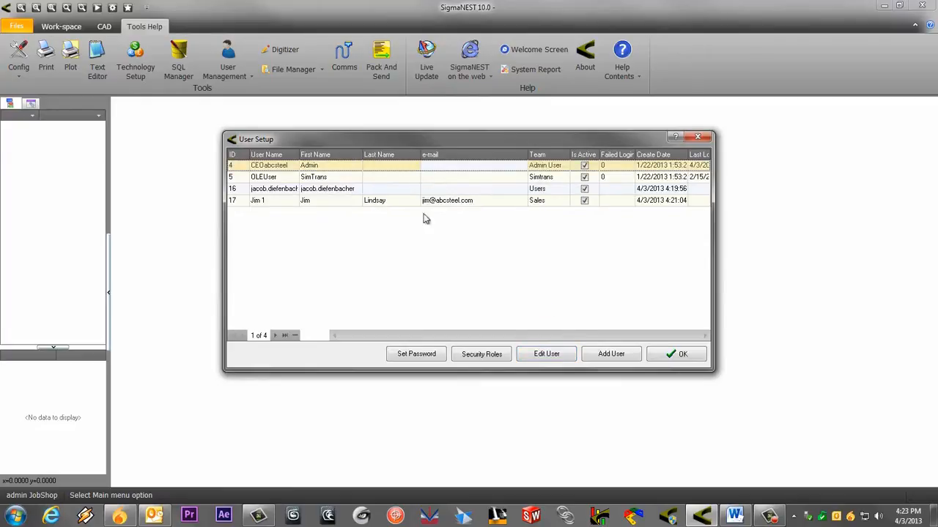
Set and confirm a new password for CEOabcsteel, then close User Setup
left_click(416, 353)
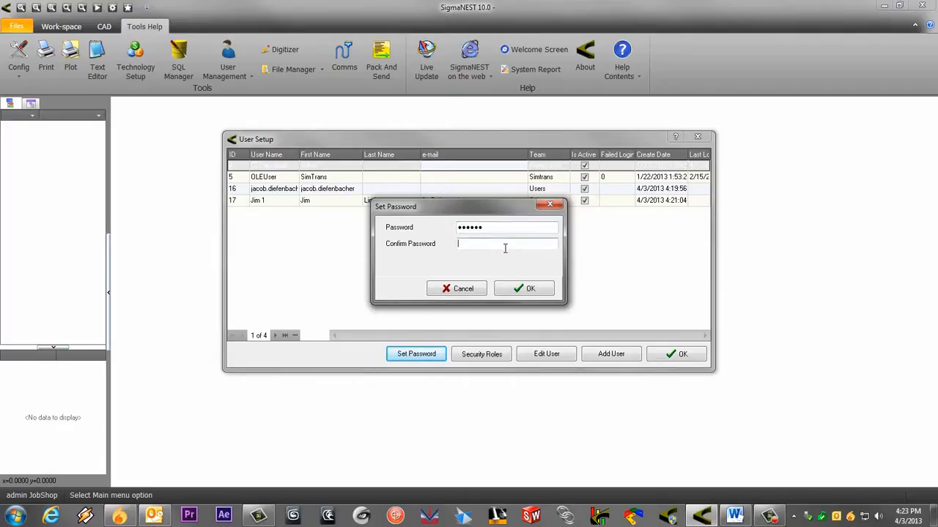
type("••••••")
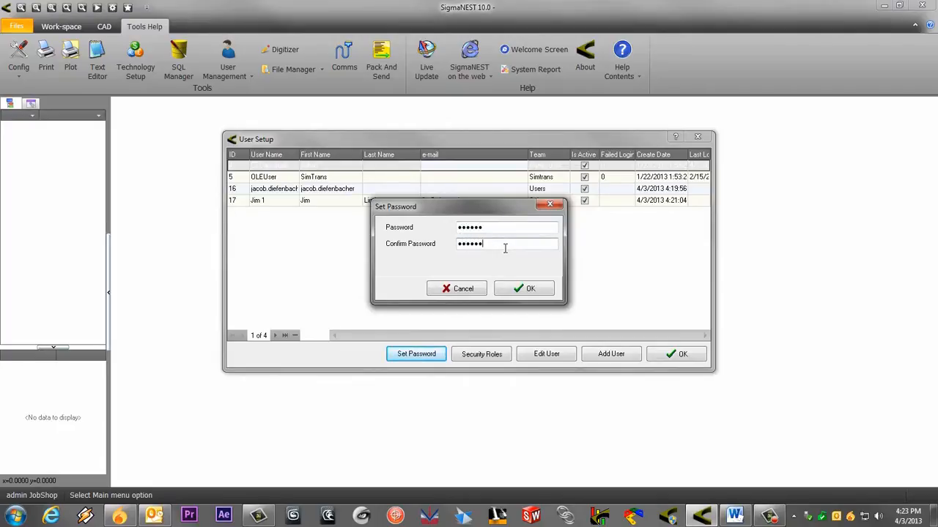
left_click(524, 288)
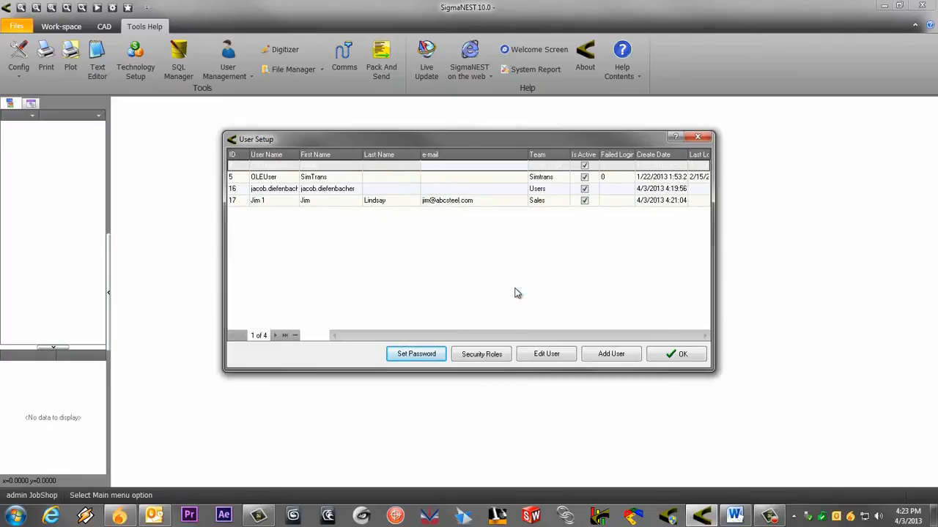
left_click(677, 353)
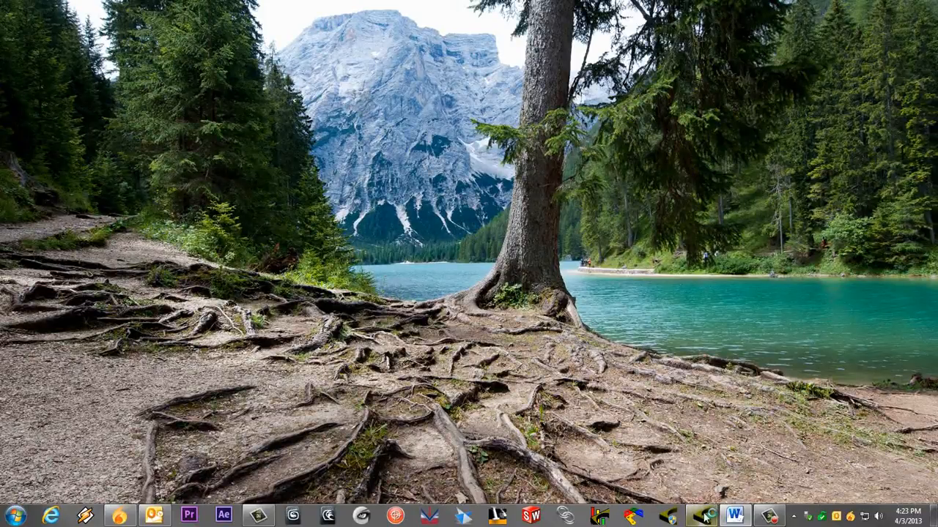
Relaunch SigmaNEST and log in as Jim 1 with his password
left_click(700, 516)
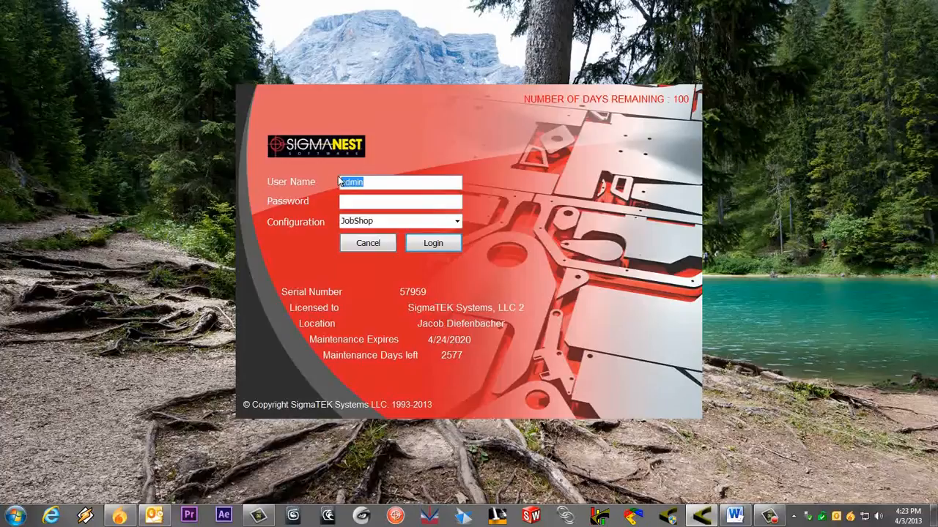
type("Jim 1")
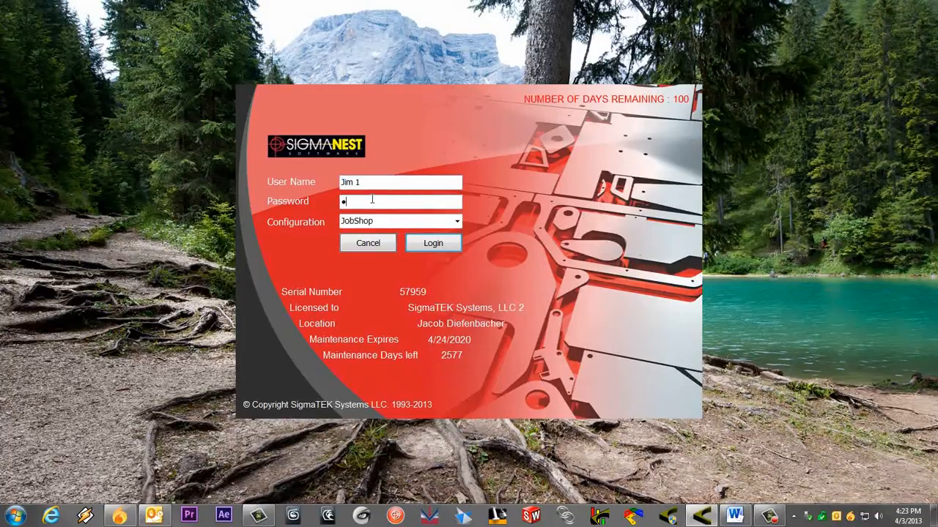
type("•••••")
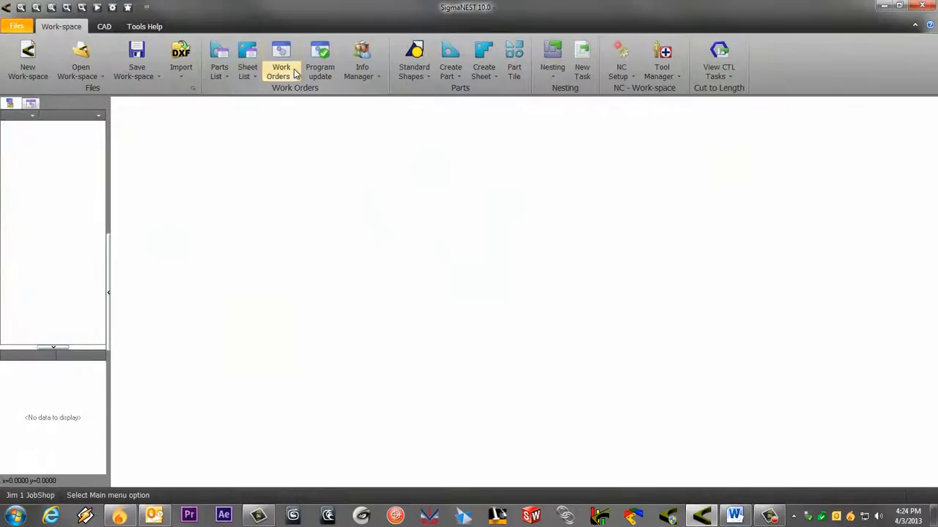
Check Jim 1's work-order New/Delete are greyed out, then get Access denied on User Management
left_click(278, 59)
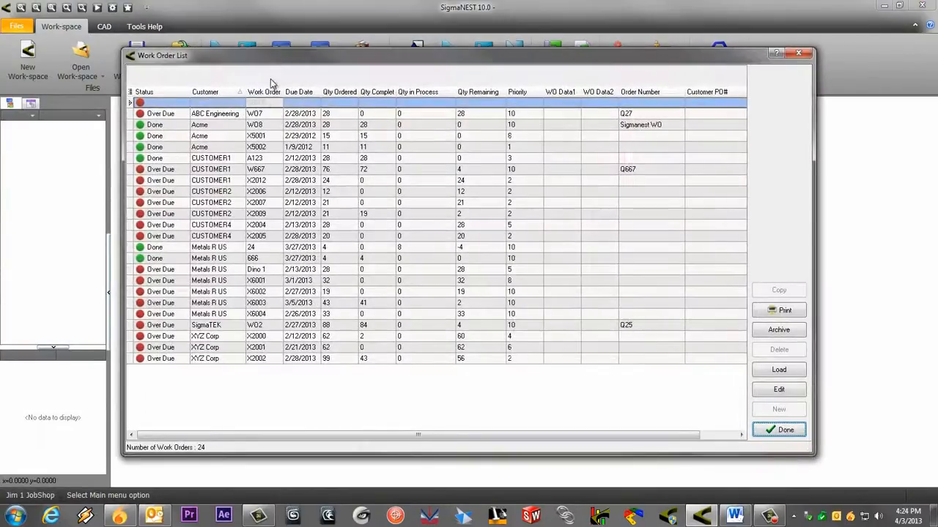
right_click(227, 170)
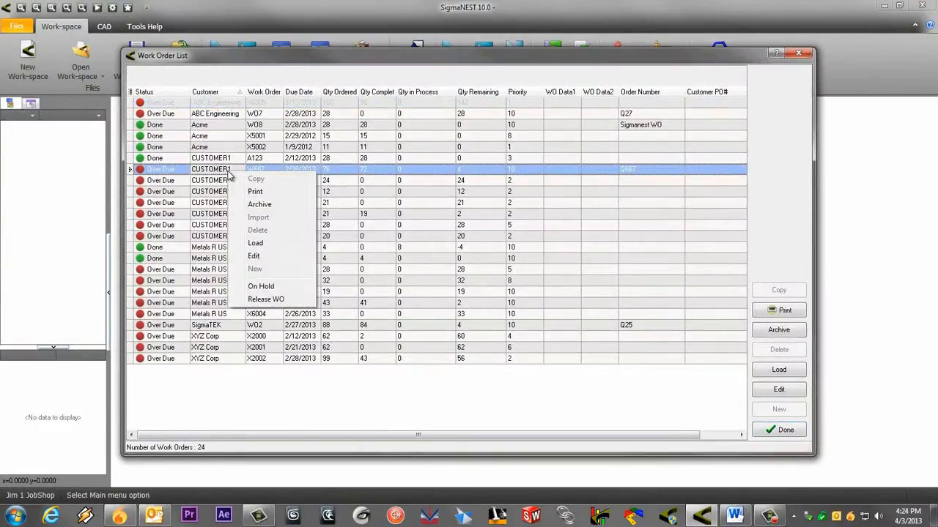
mouse_move(345, 274)
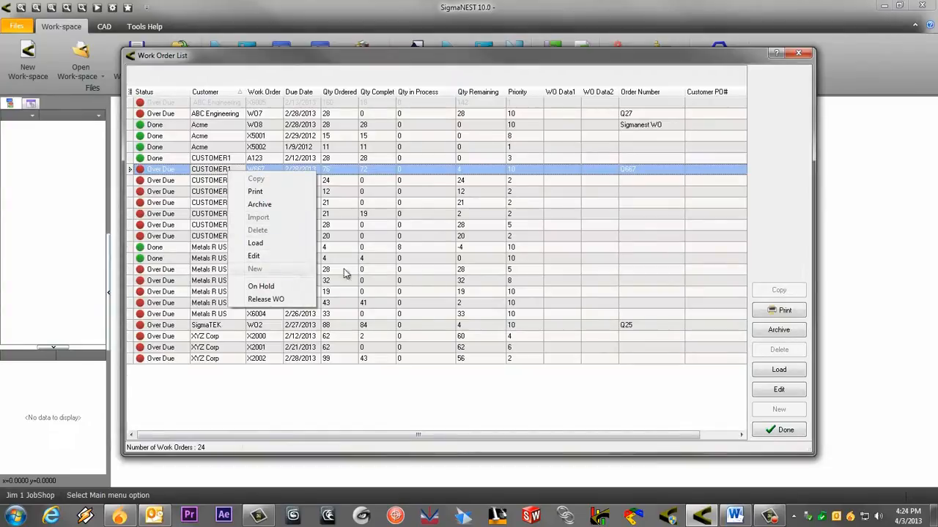
left_click(797, 53)
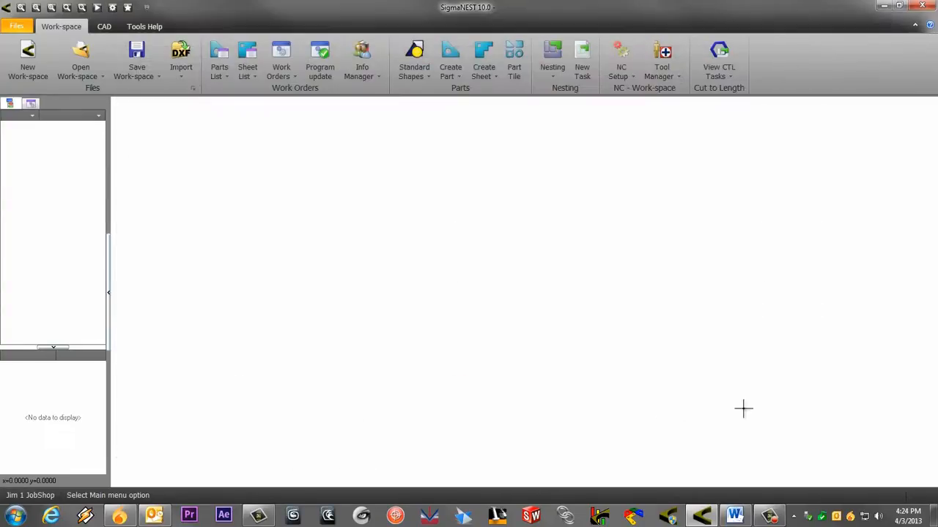
left_click(147, 27)
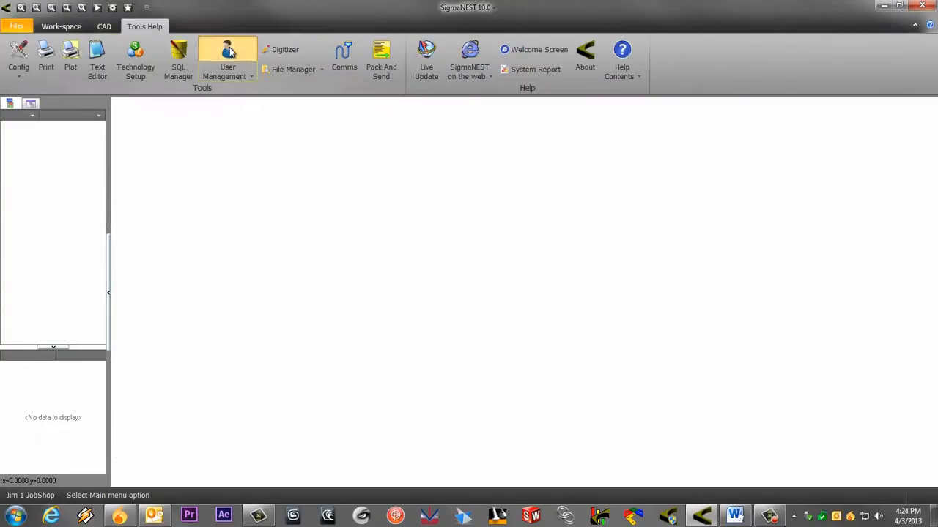
left_click(227, 53)
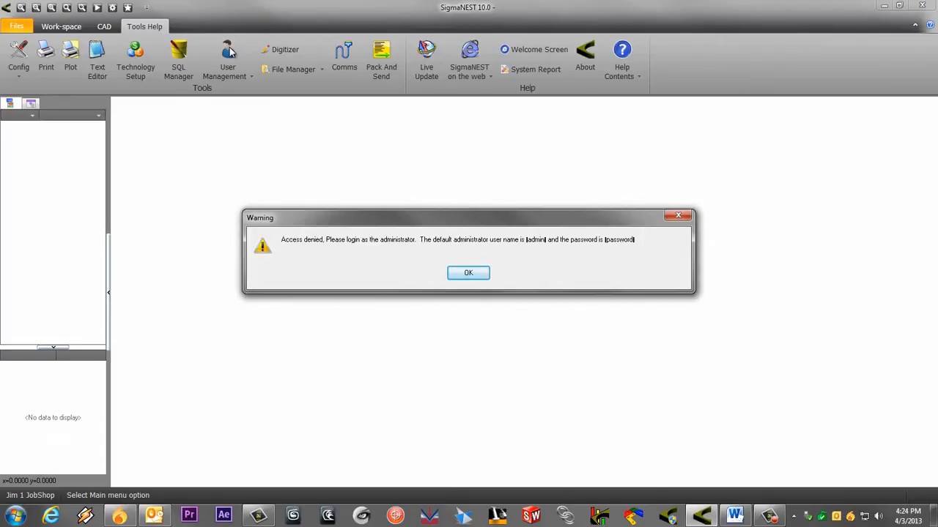